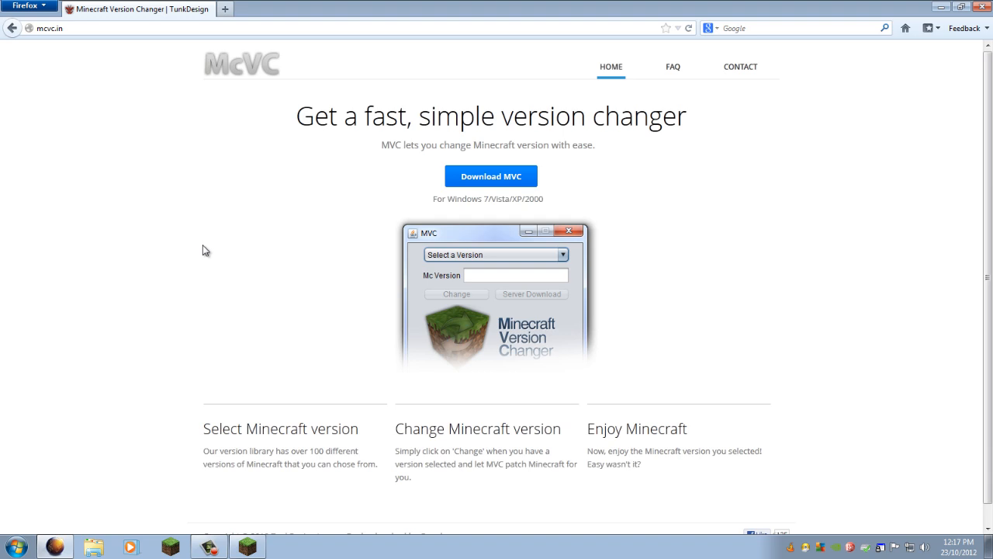
{"action": "mouse_move", "coordinate": [221, 456]}
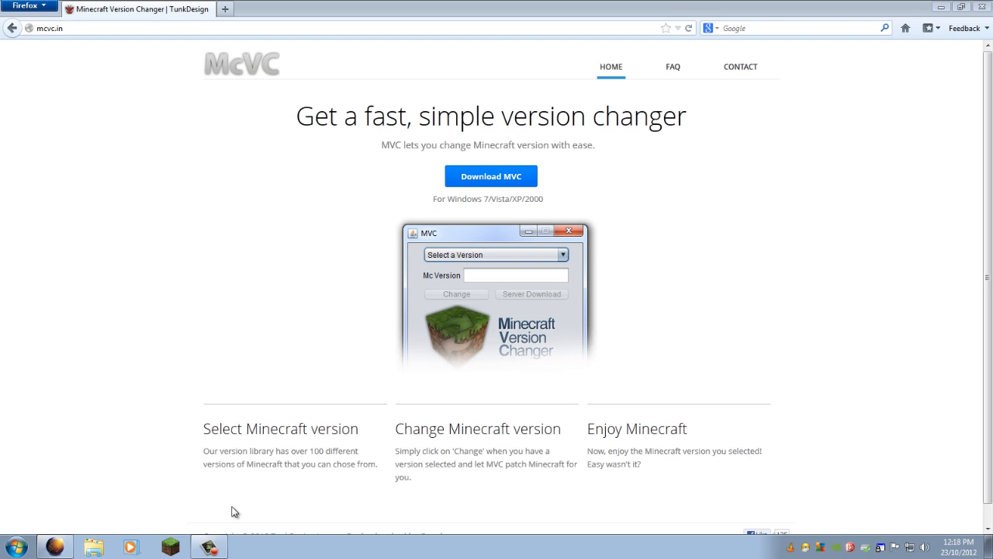
{"action": "mouse_move", "coordinate": [222, 484]}
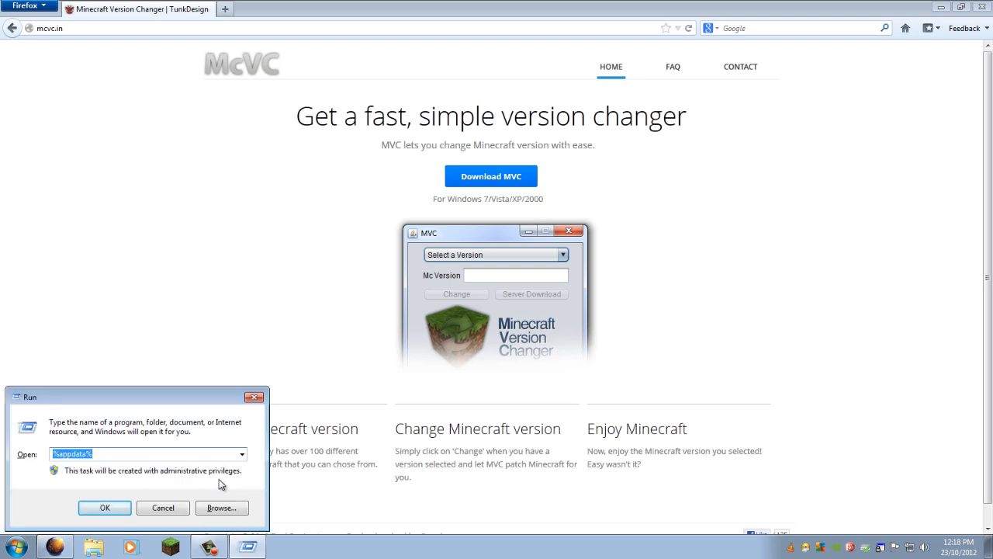
{"action": "mouse_move", "coordinate": [44, 401]}
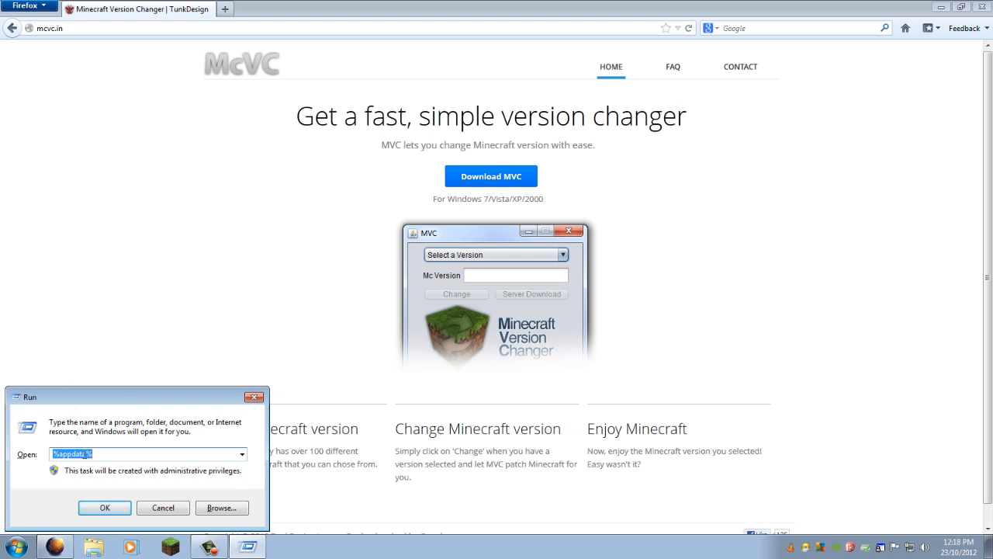
Delete the .minecraft folder from the Roaming app data folder, sending it to the Recycle Bin.
{"action": "left_click", "coordinate": [106, 507]}
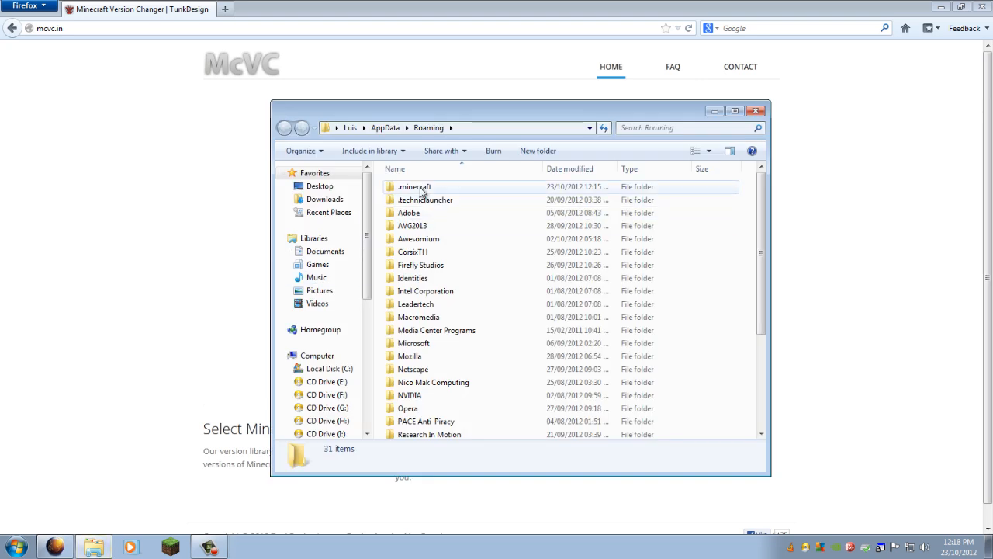
{"action": "right_click", "coordinate": [416, 186]}
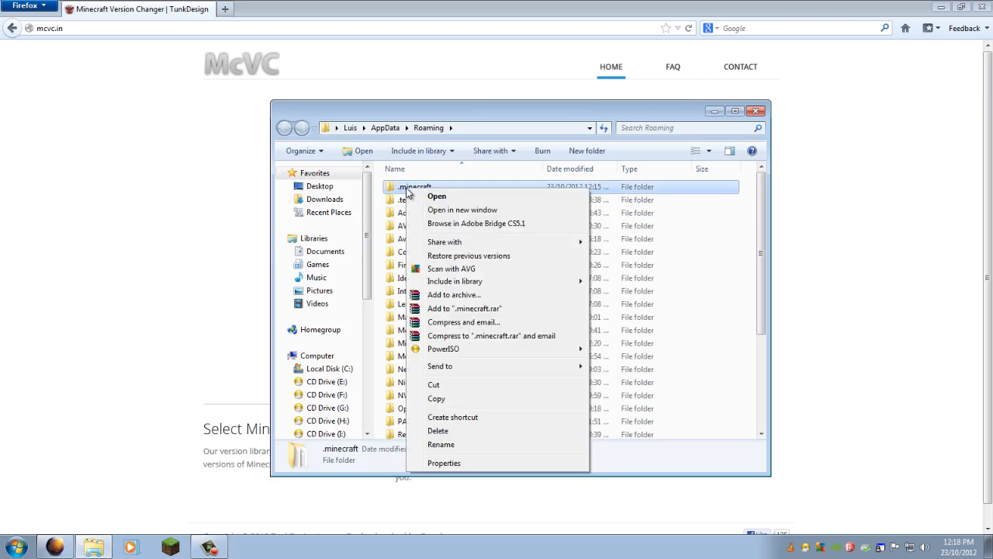
{"action": "left_click", "coordinate": [437, 432]}
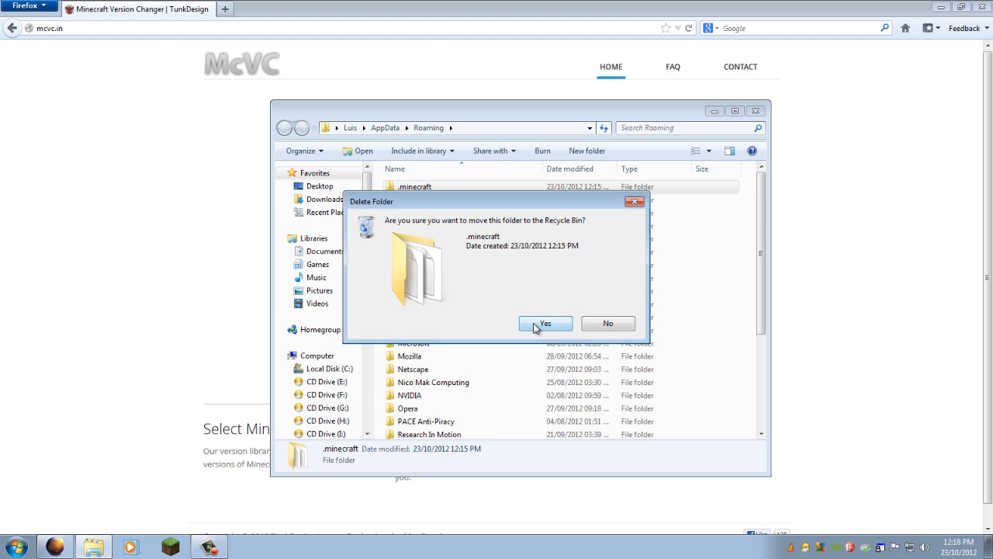
{"action": "left_click", "coordinate": [546, 323]}
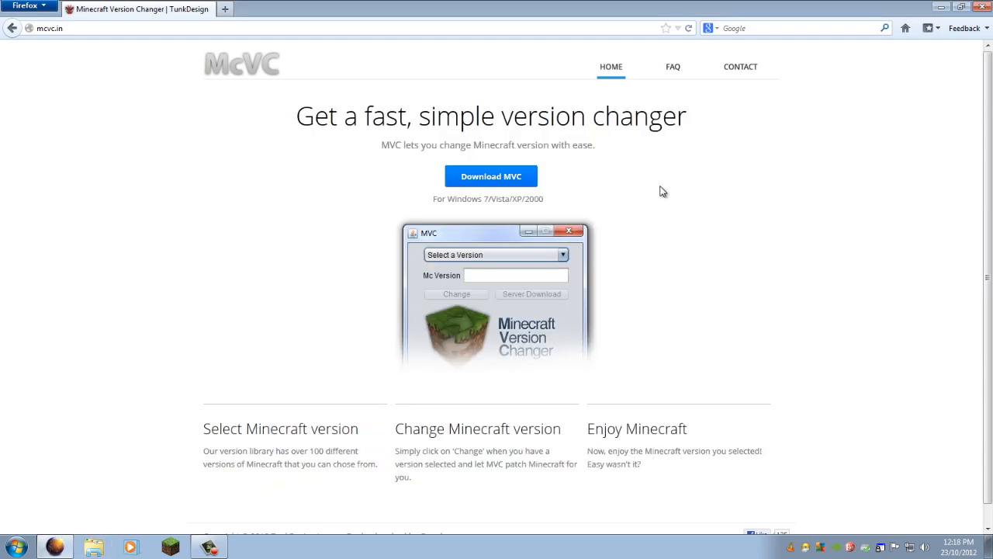
{"action": "mouse_move", "coordinate": [173, 546]}
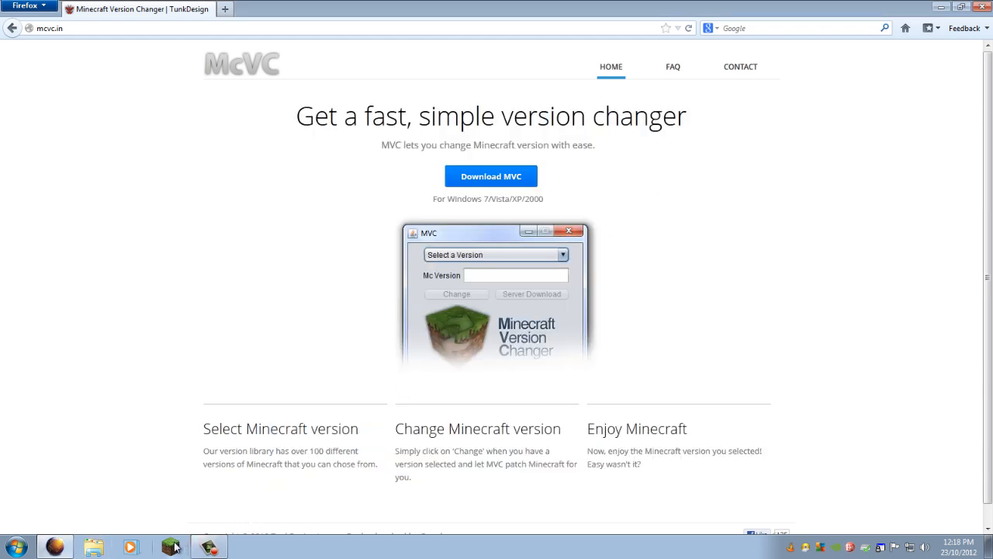
{"action": "mouse_move", "coordinate": [174, 546]}
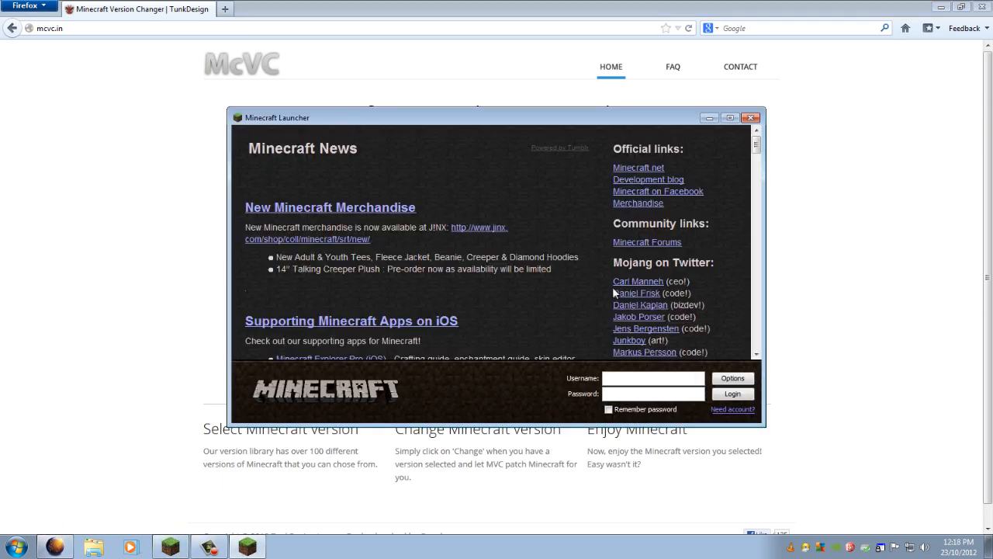
Log in to the Minecraft Launcher as 'Luis' so the 1.3.2 title screen appears.
{"action": "type", "text": "Luis_"}
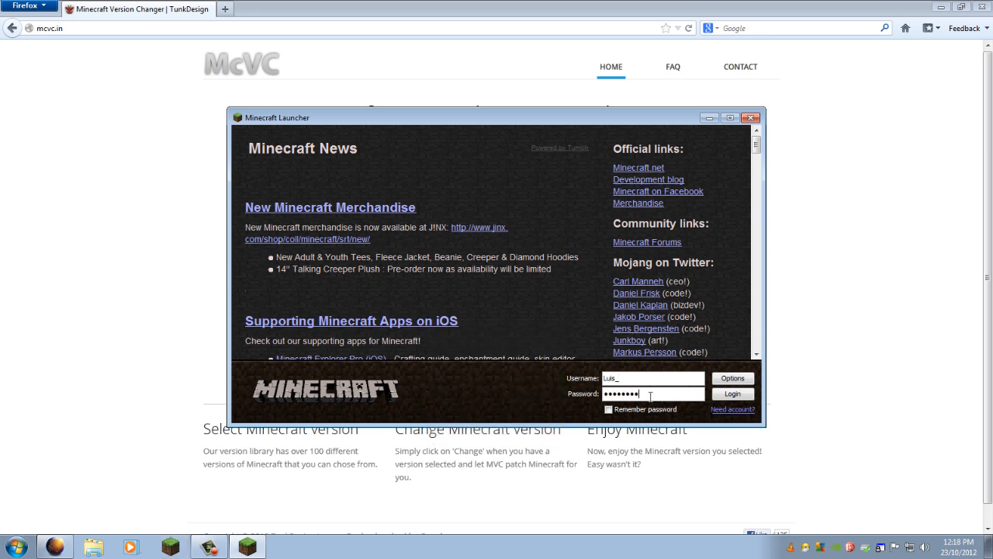
{"action": "left_click", "coordinate": [733, 379]}
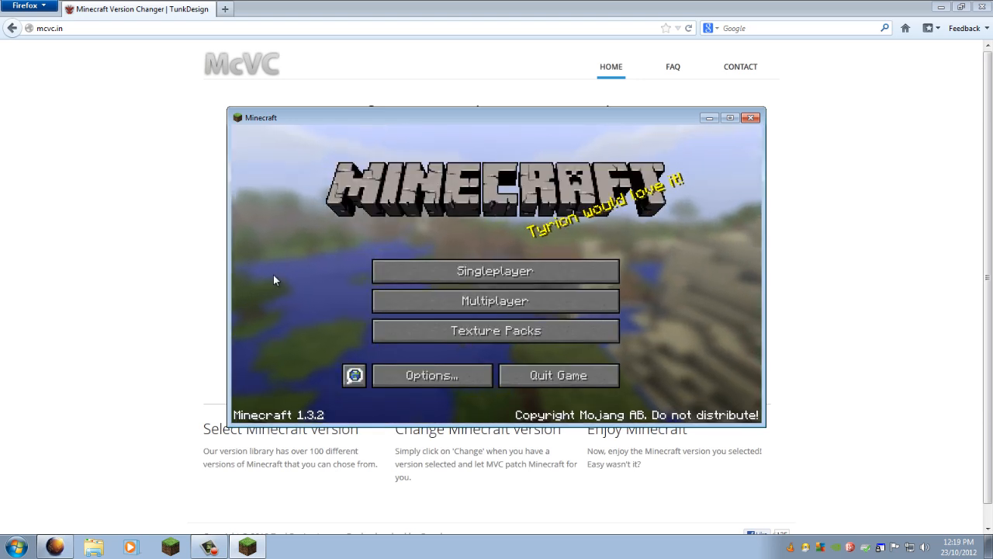
{"action": "mouse_move", "coordinate": [558, 374]}
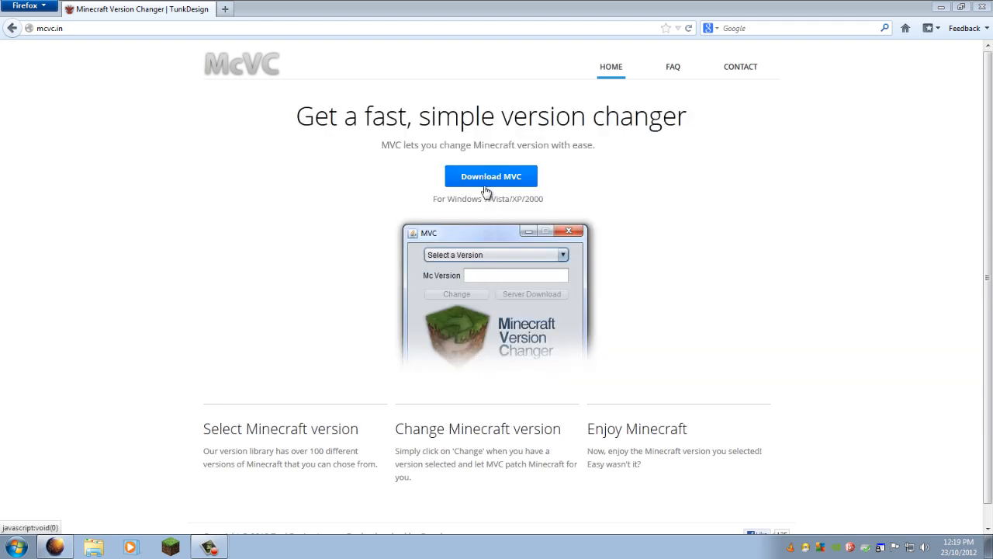
Accept the MVC license terms and download MVC.jar, saving the file to the computer.
{"action": "left_click", "coordinate": [491, 177]}
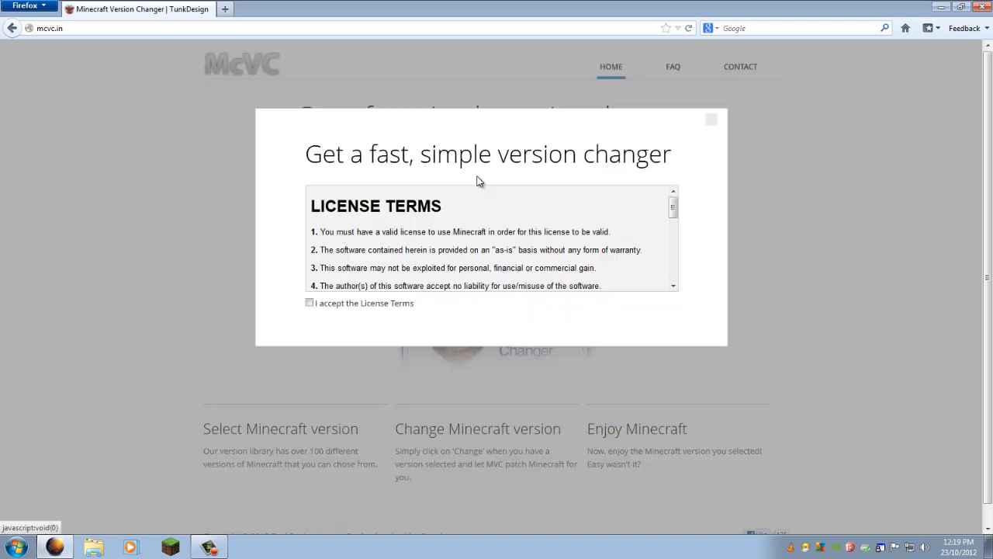
{"action": "mouse_move", "coordinate": [671, 209]}
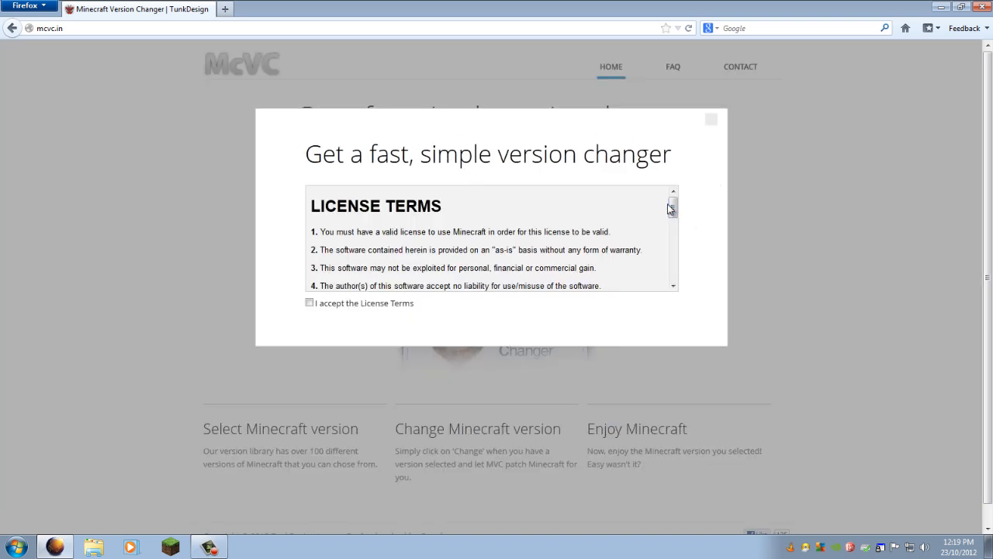
{"action": "left_click", "coordinate": [671, 286]}
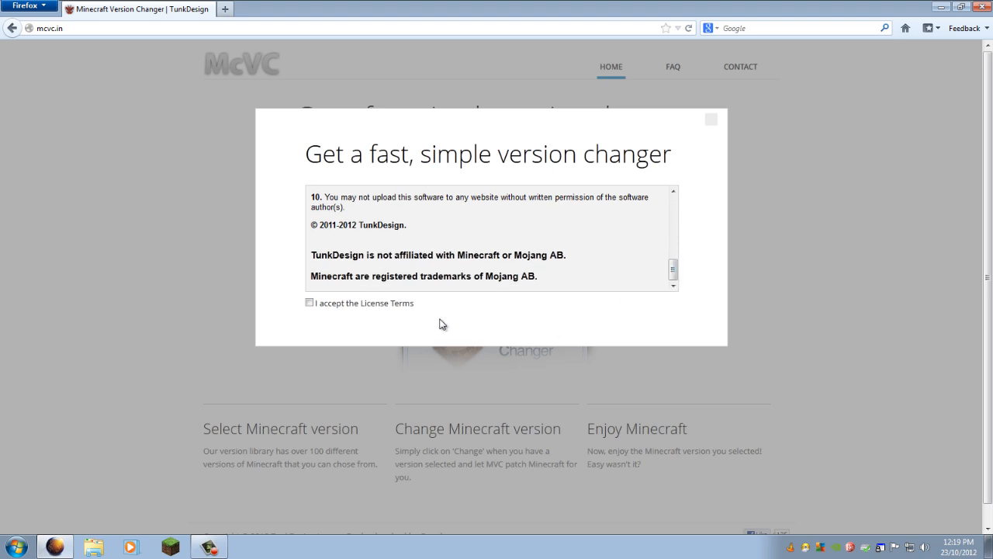
{"action": "left_click", "coordinate": [309, 302]}
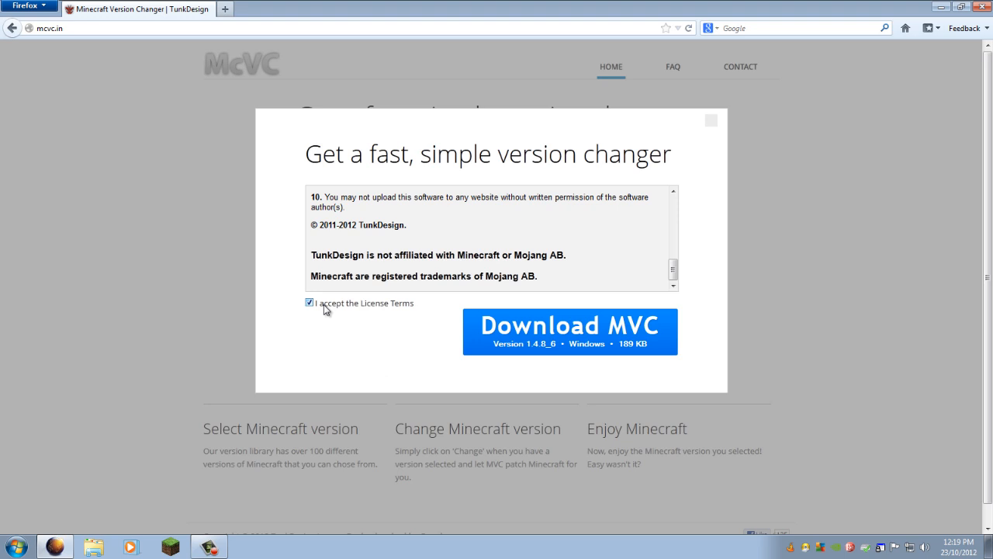
{"action": "left_click", "coordinate": [570, 332]}
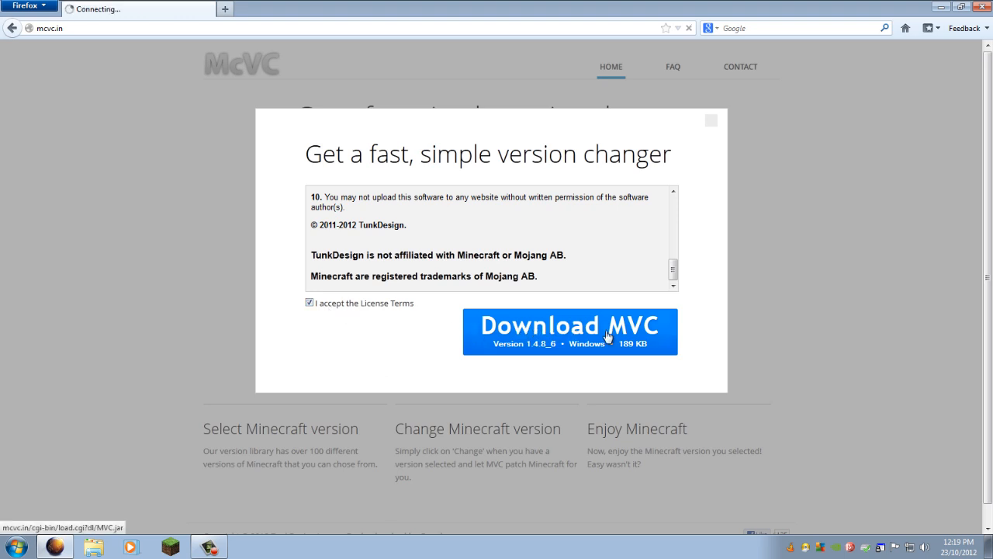
{"action": "left_click", "coordinate": [568, 332]}
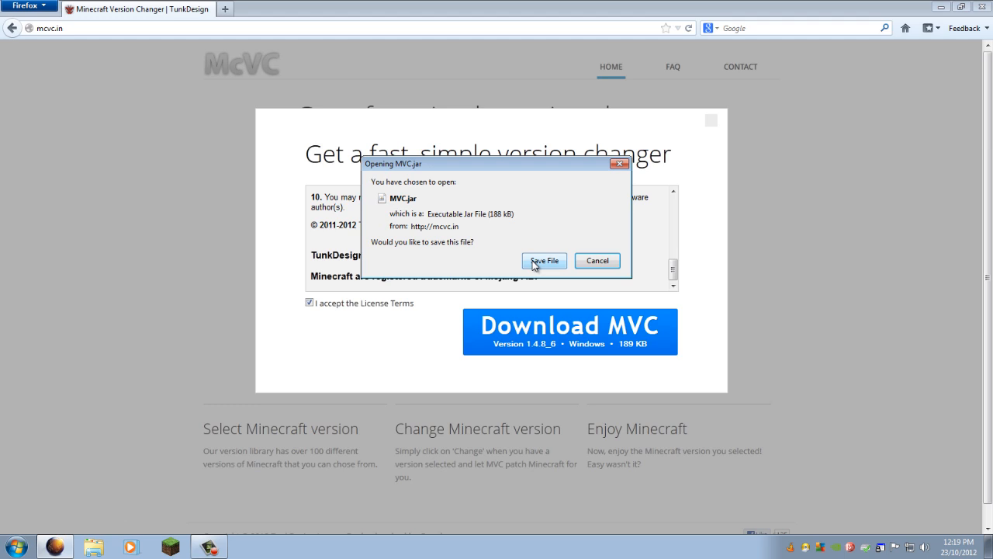
{"action": "left_click", "coordinate": [543, 261]}
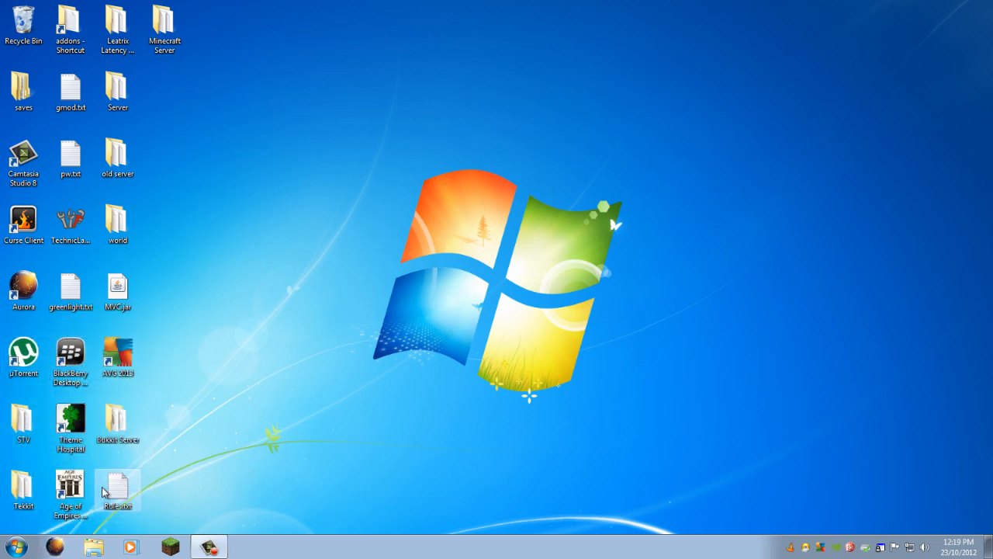
{"action": "mouse_move", "coordinate": [154, 310]}
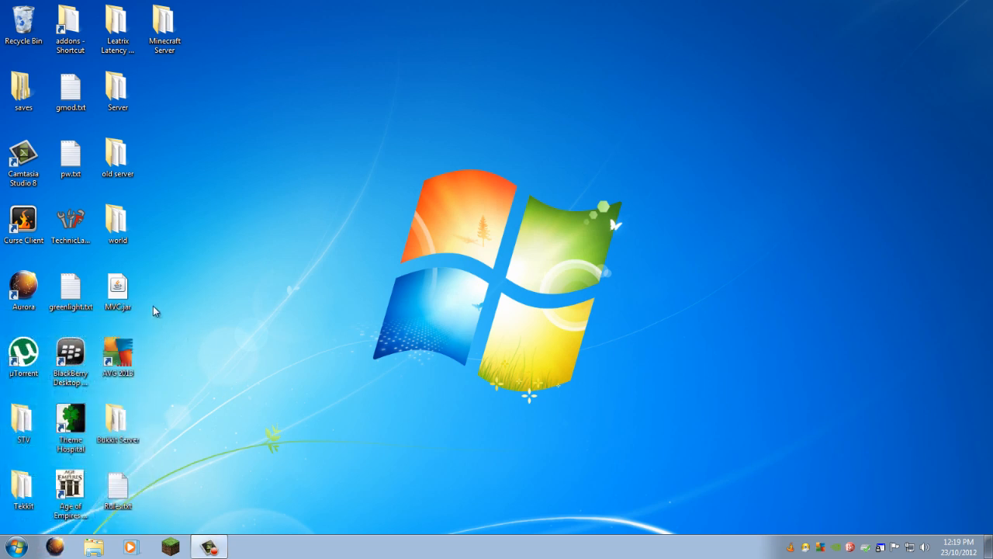
Run MVC.jar from the desktop to start the Minecraft Version Changer.
{"action": "left_click", "coordinate": [118, 292]}
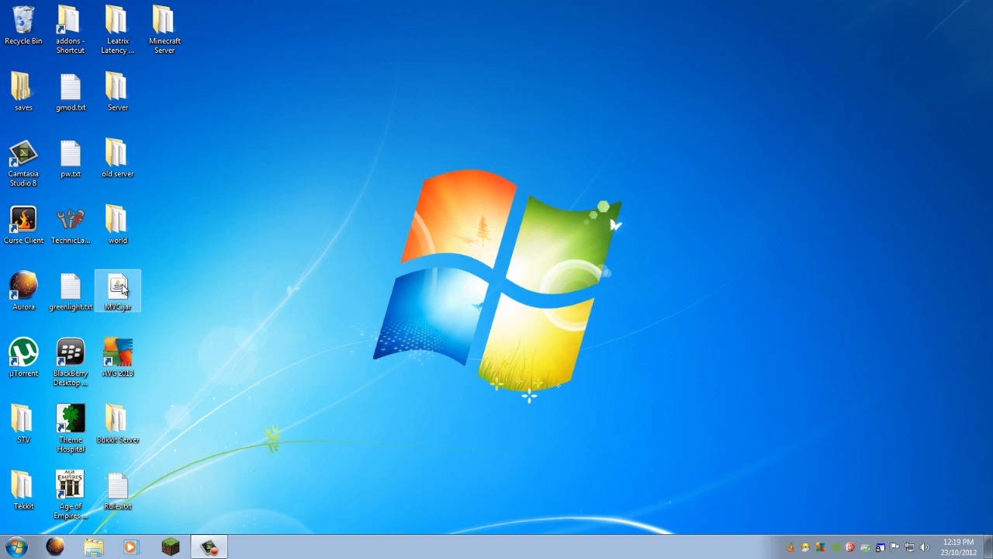
{"action": "double_click", "coordinate": [118, 290]}
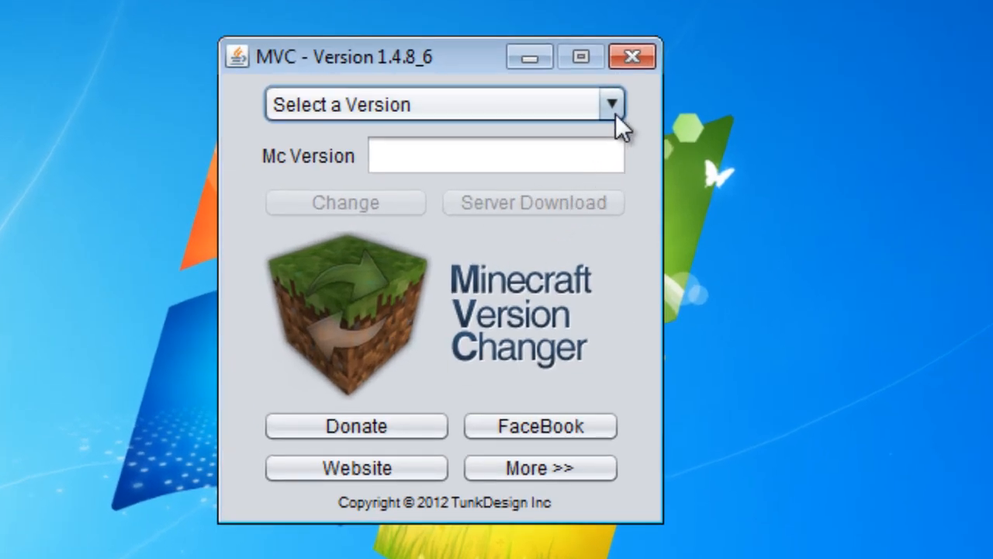
{"action": "mouse_move", "coordinate": [365, 117]}
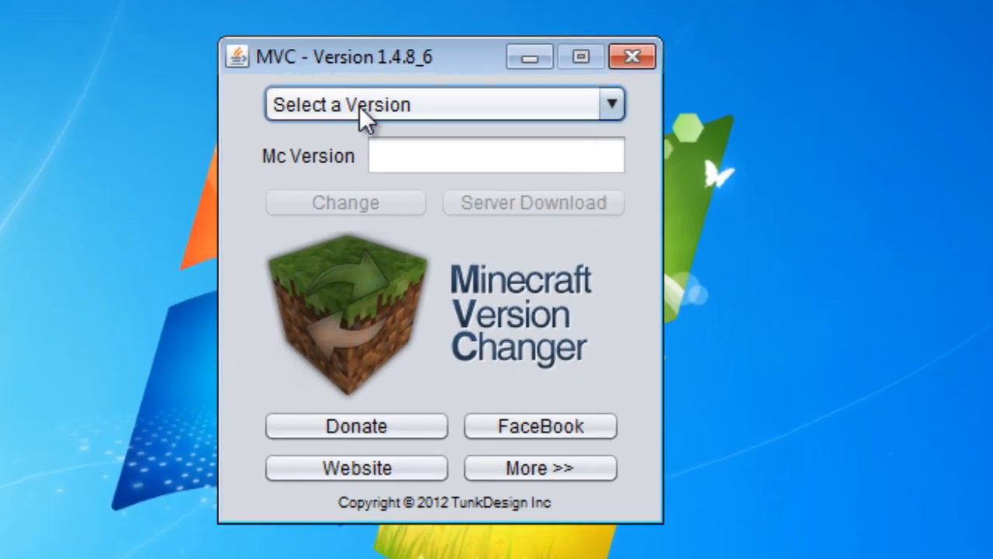
{"action": "left_click", "coordinate": [611, 102]}
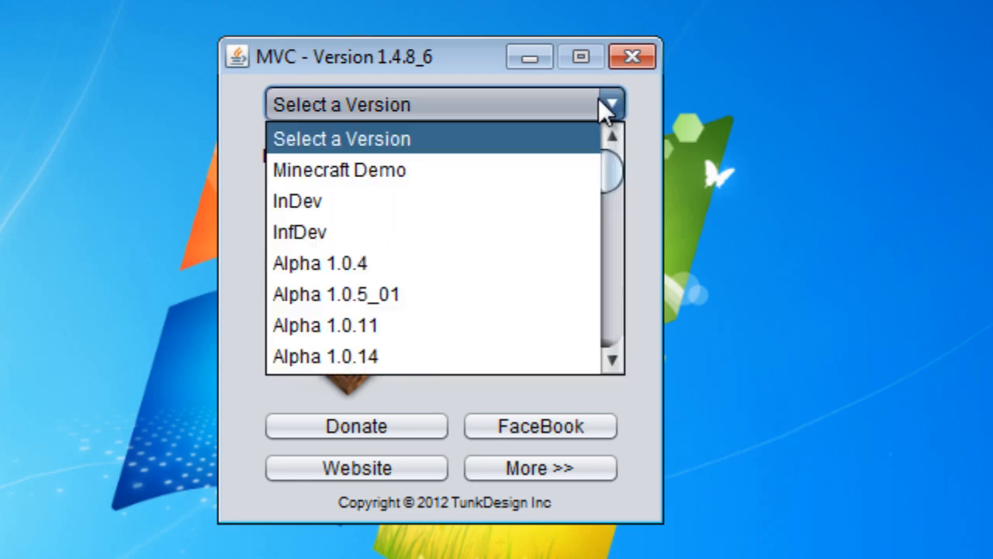
{"action": "scroll", "scroll_direction": "down", "scroll_amount": 3}
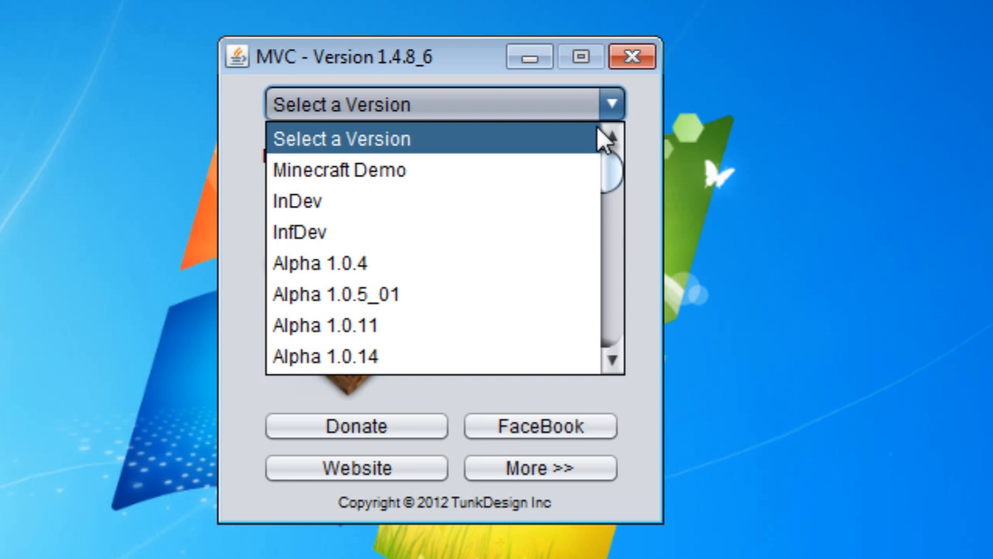
{"action": "mouse_move", "coordinate": [380, 169]}
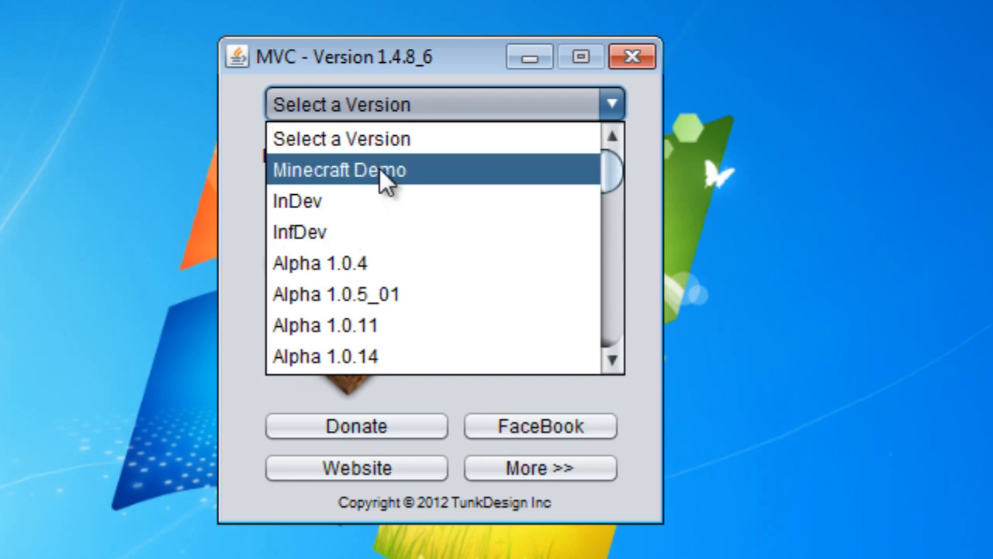
{"action": "scroll", "scroll_direction": "down", "scroll_amount": 3}
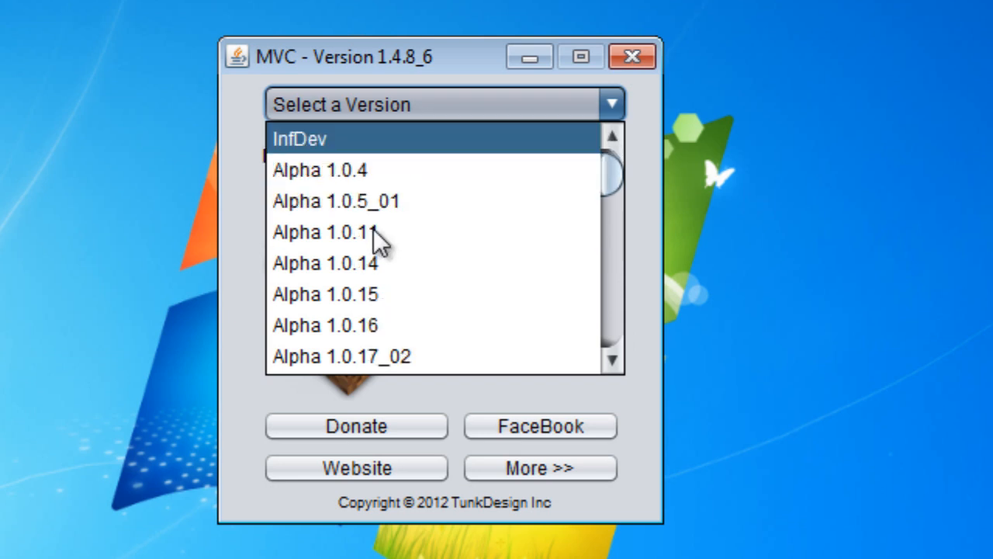
{"action": "scroll", "scroll_direction": "down", "scroll_amount": 3}
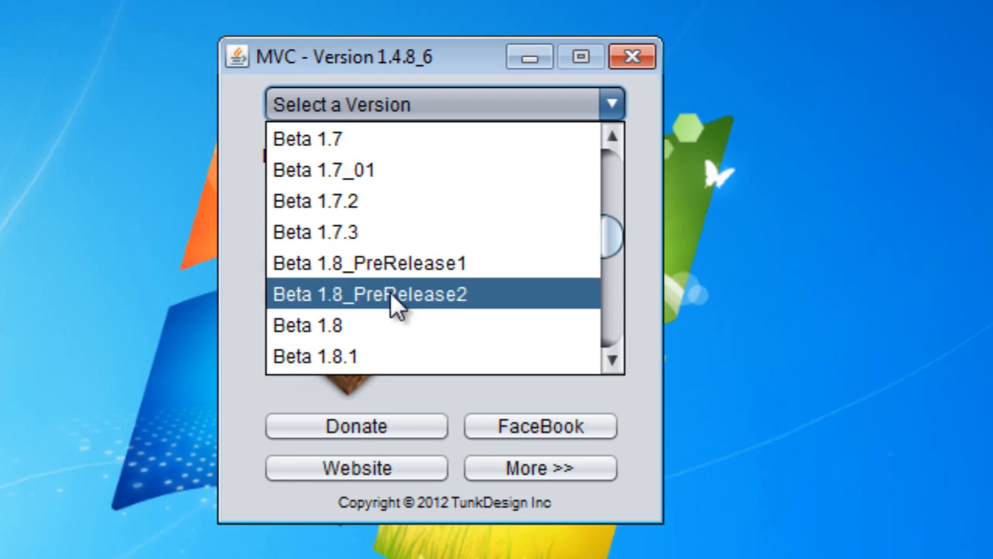
{"action": "scroll", "scroll_direction": "down", "scroll_amount": 3}
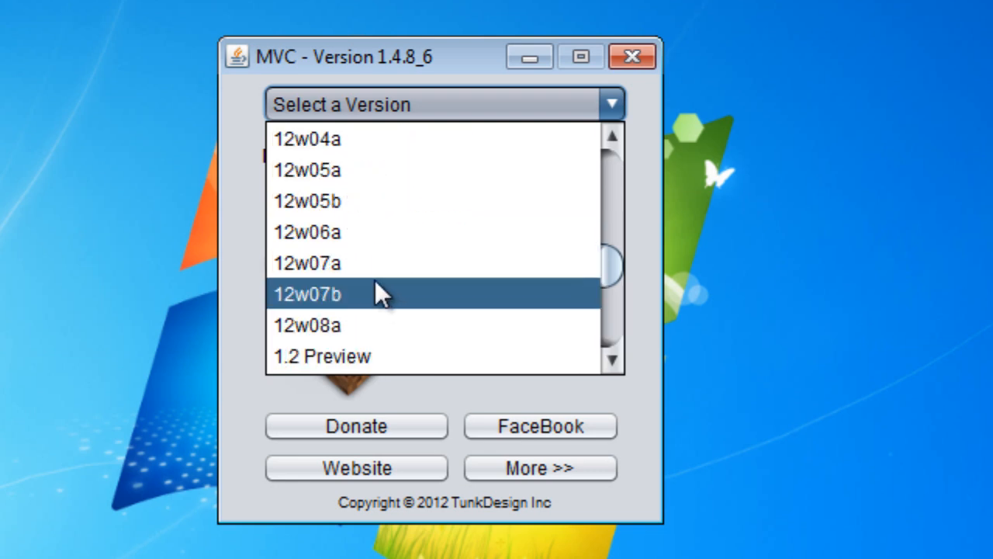
{"action": "scroll", "scroll_direction": "down", "scroll_amount": 3}
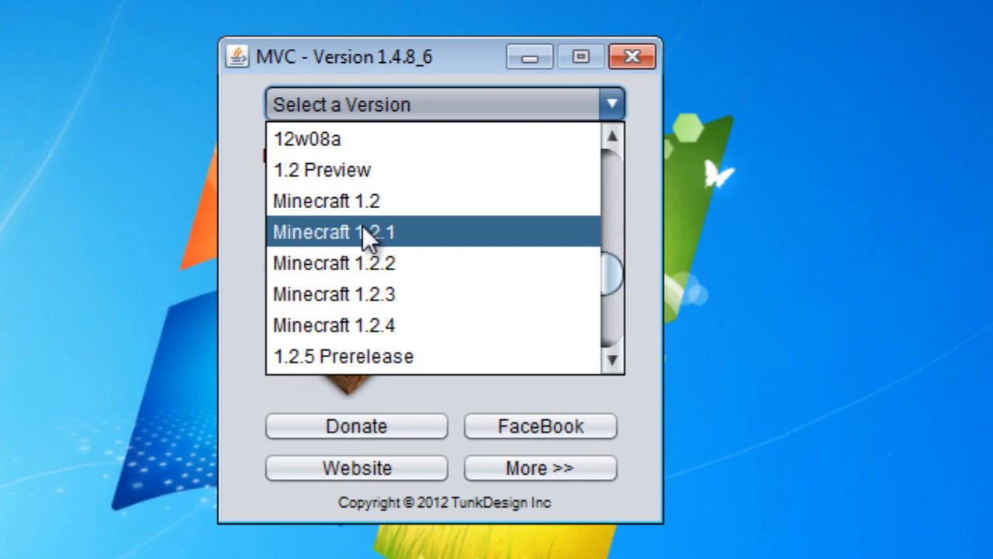
{"action": "mouse_move", "coordinate": [522, 357]}
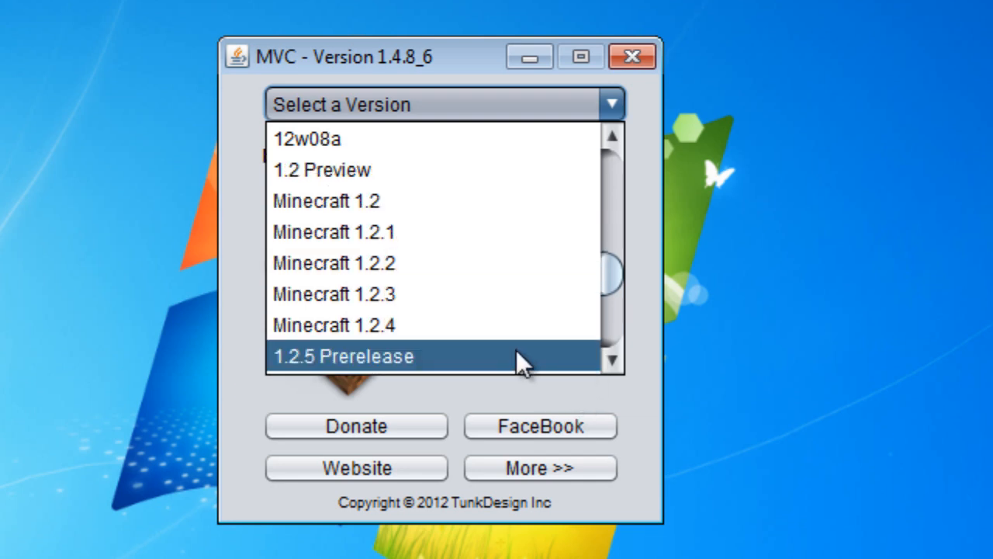
{"action": "scroll", "scroll_direction": "down", "scroll_amount": 3}
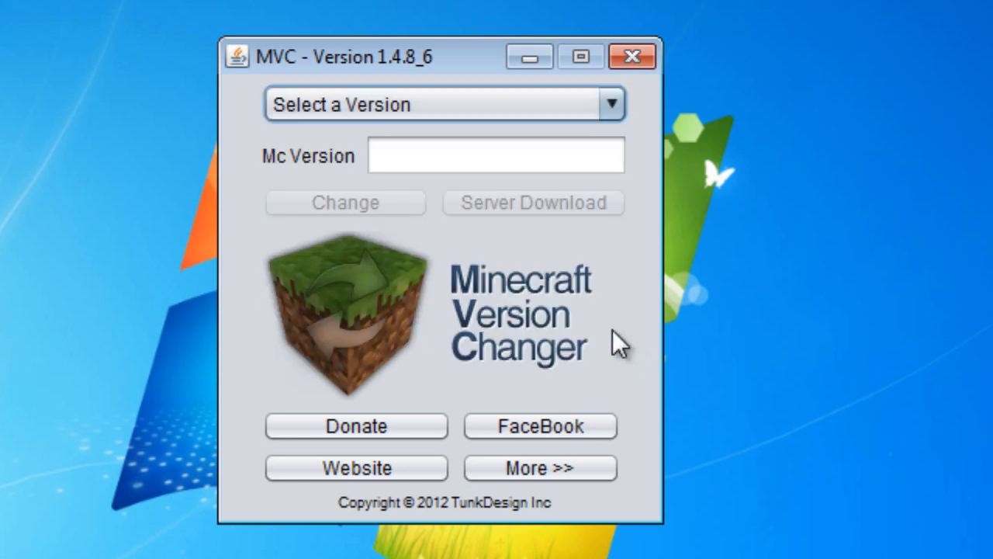
{"action": "mouse_move", "coordinate": [612, 117]}
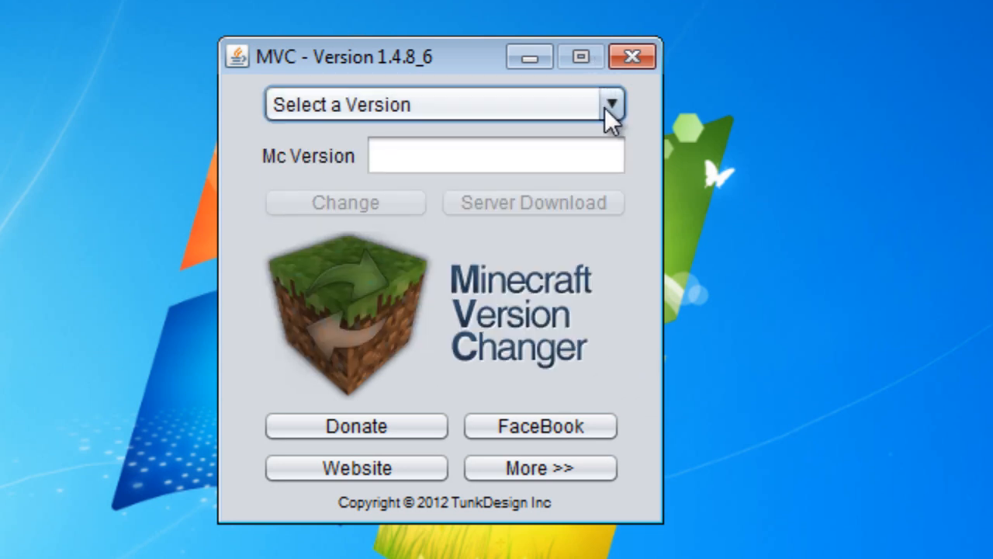
Choose Beta 1.7.3 from the version list as the target Minecraft version.
{"action": "left_click", "coordinate": [612, 103]}
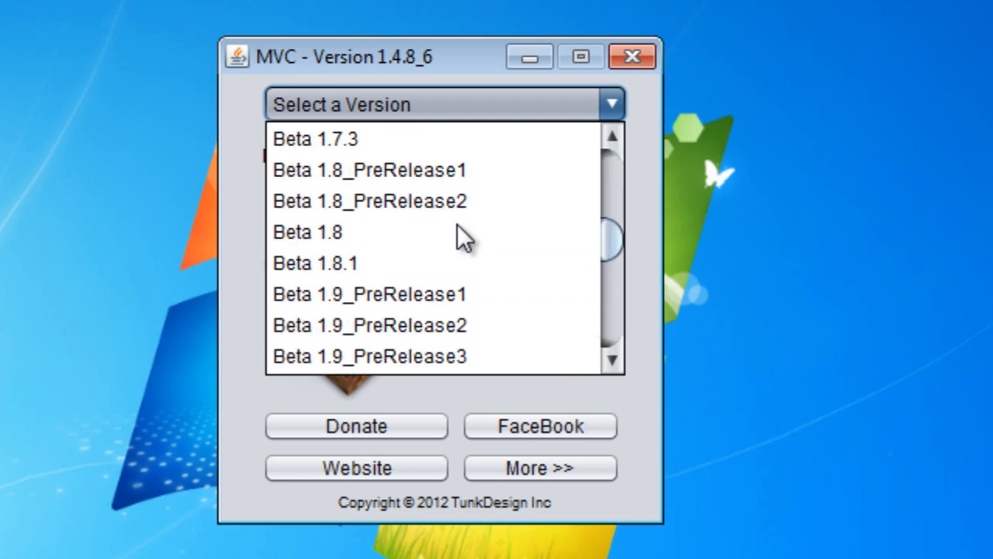
{"action": "scroll", "scroll_direction": "up", "scroll_amount": 3}
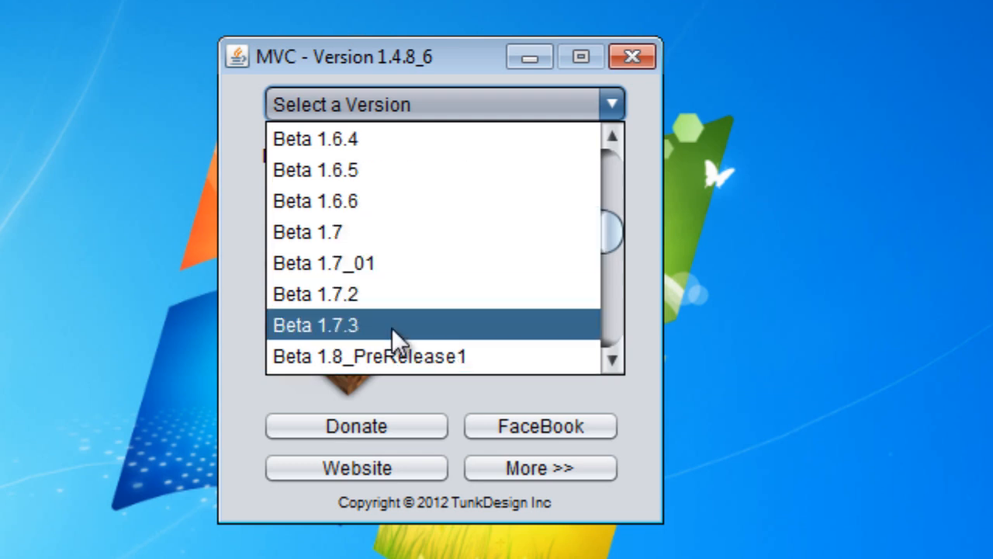
{"action": "left_click", "coordinate": [314, 325]}
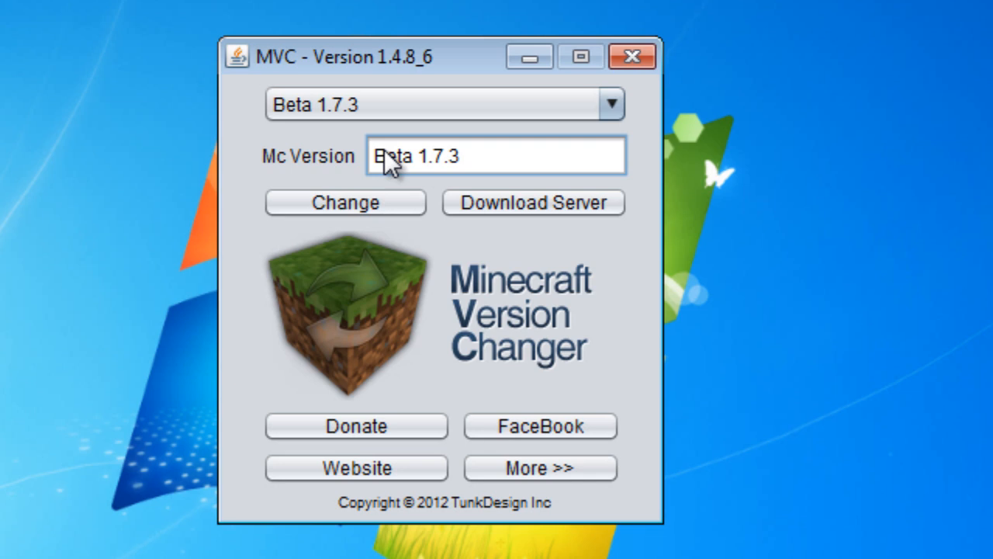
{"action": "mouse_move", "coordinate": [453, 173]}
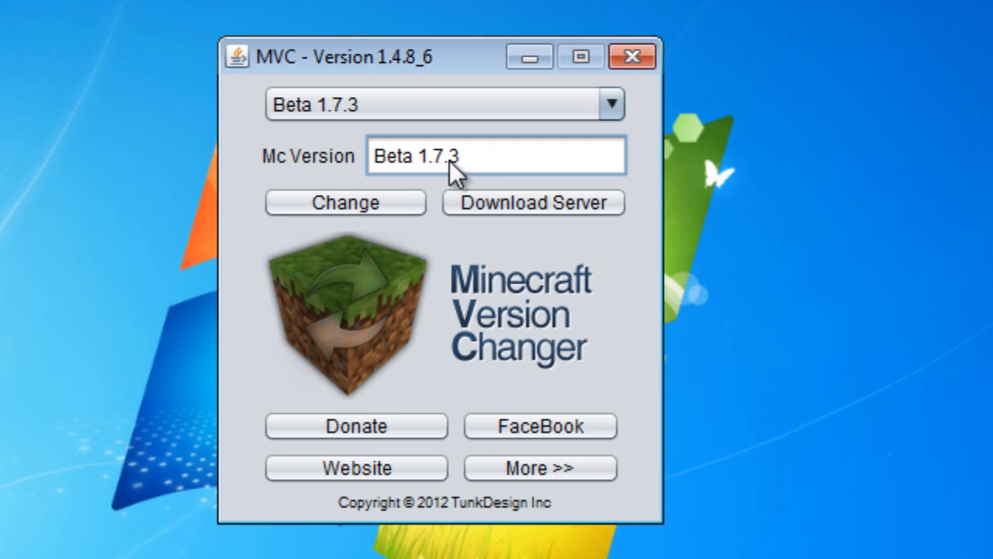
{"action": "mouse_move", "coordinate": [407, 168]}
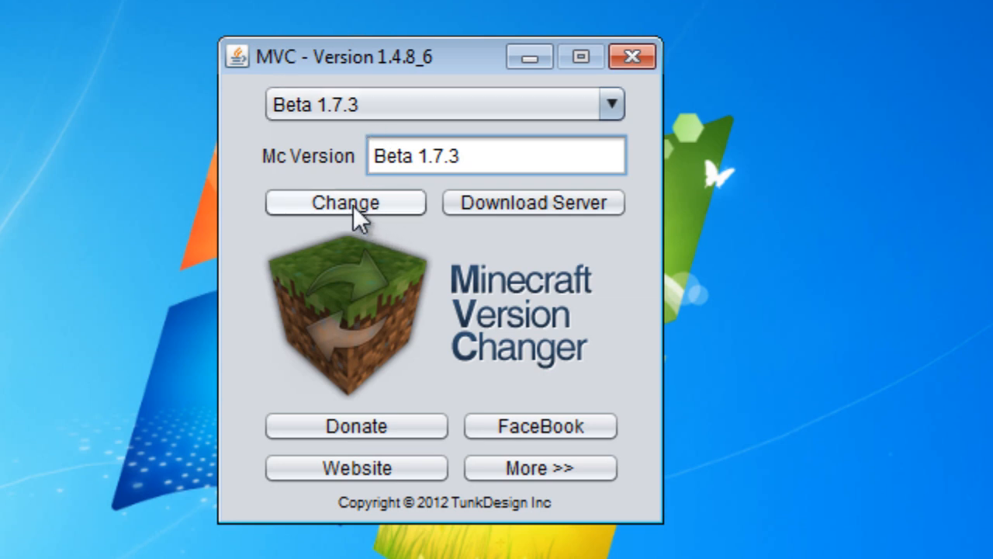
{"action": "mouse_move", "coordinate": [497, 211]}
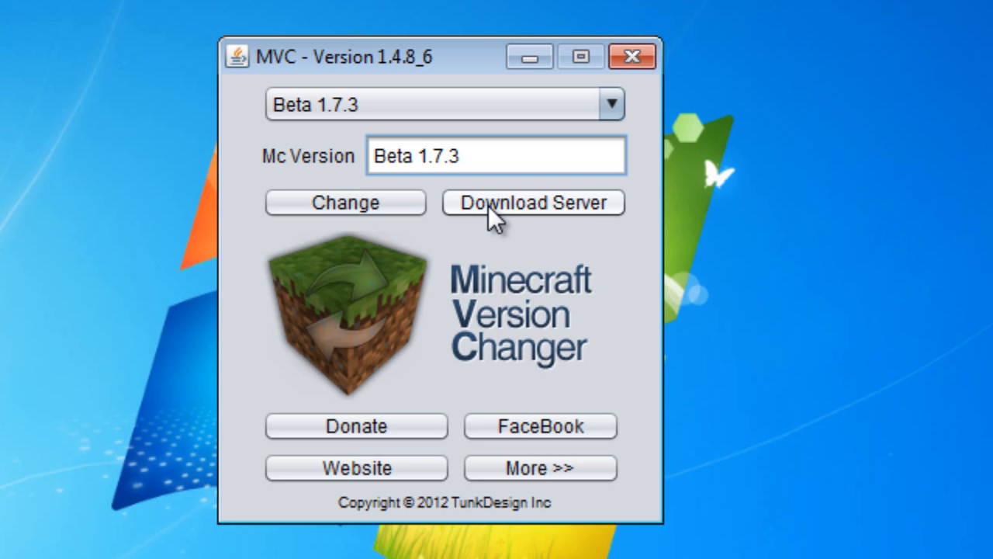
{"action": "mouse_move", "coordinate": [614, 247]}
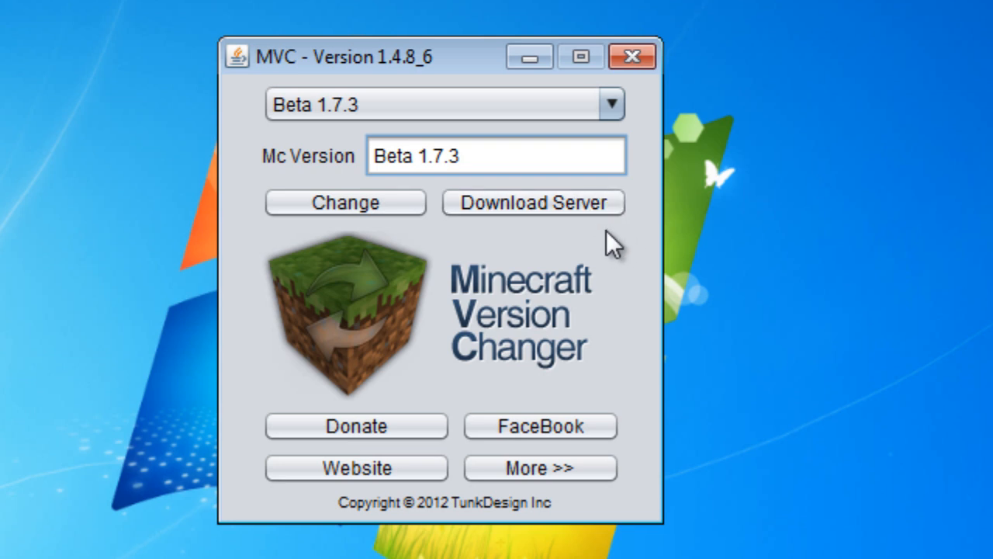
{"action": "mouse_move", "coordinate": [499, 246]}
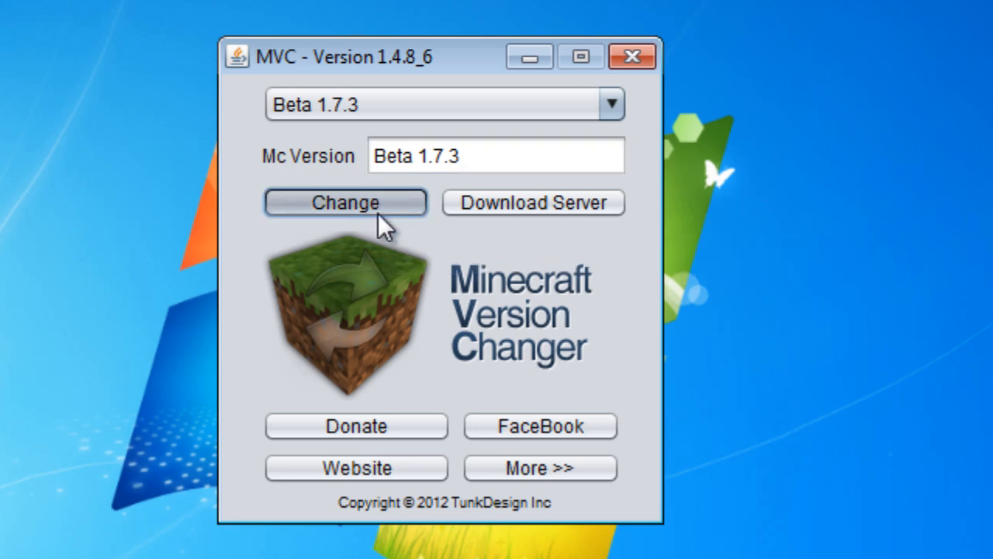
Patch Minecraft to Beta 1.7.3 and dismiss the success message.
{"action": "left_click", "coordinate": [346, 202]}
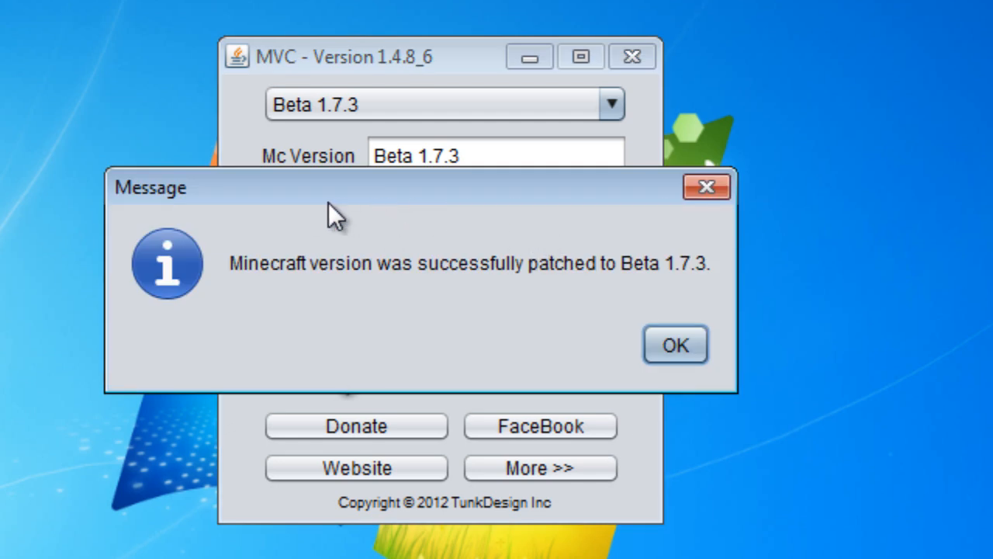
{"action": "mouse_move", "coordinate": [324, 242]}
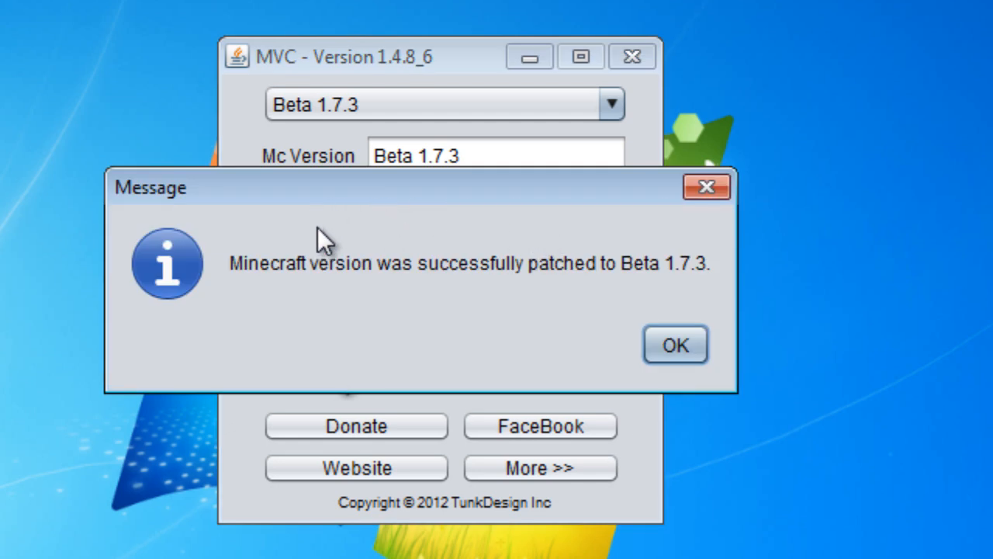
{"action": "mouse_move", "coordinate": [376, 305]}
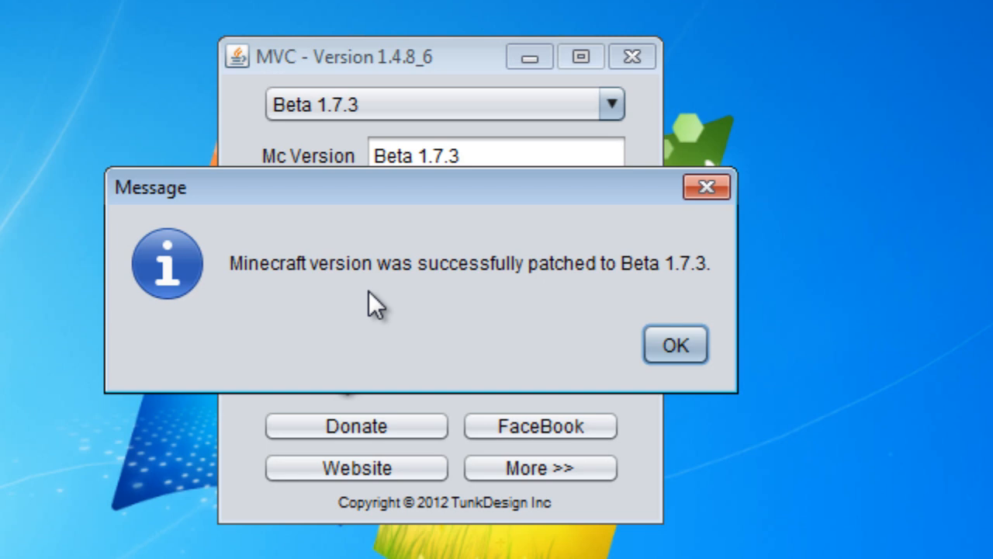
{"action": "mouse_move", "coordinate": [659, 314]}
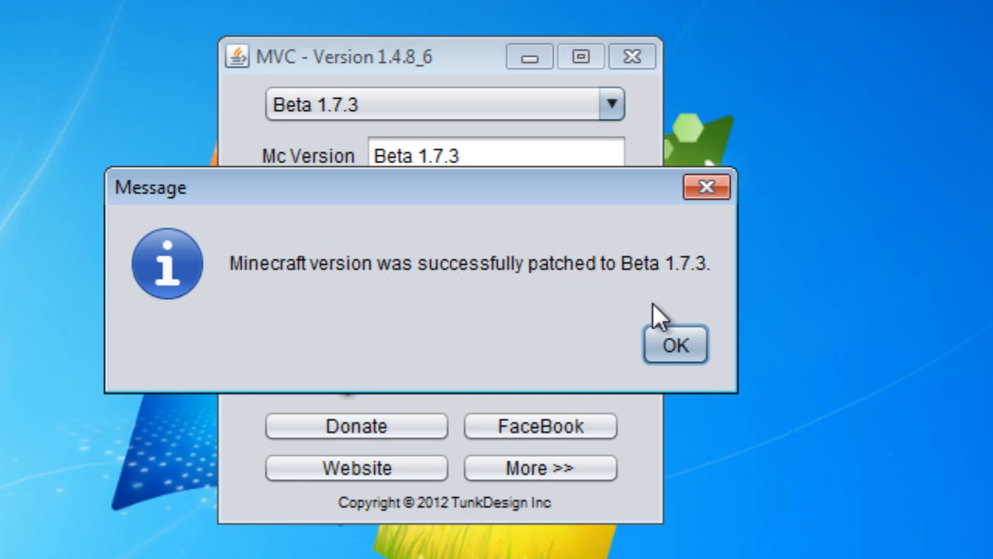
{"action": "left_click", "coordinate": [674, 344]}
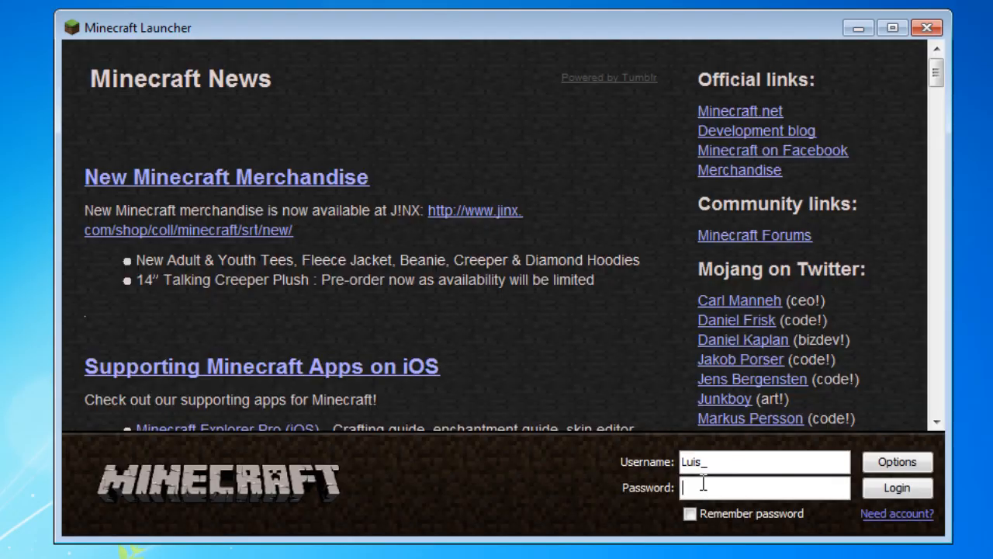
Enter the account password in the Minecraft Launcher to log in.
{"action": "type", "text": "password"}
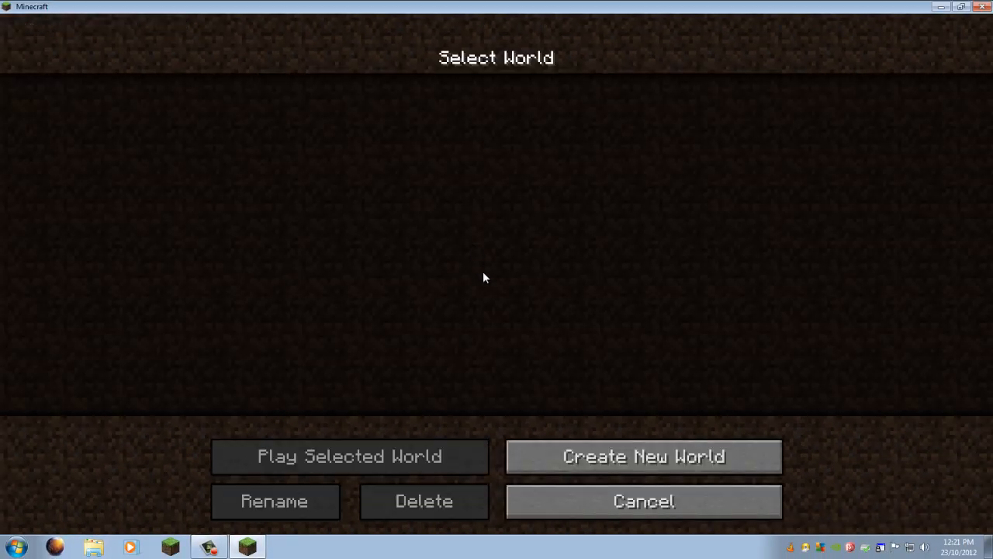
Create a new single-player world, look around, then quit the game with Escape.
{"action": "left_click", "coordinate": [643, 457]}
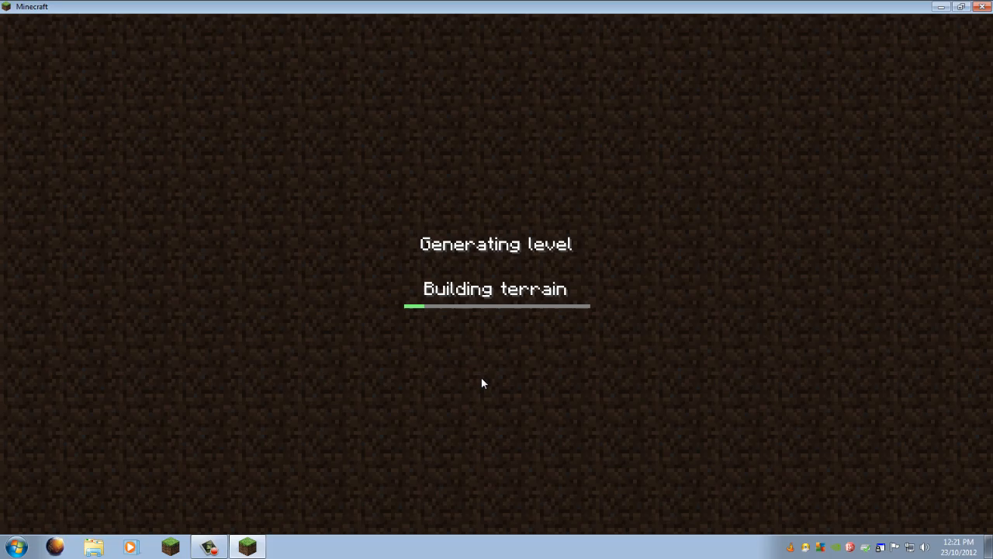
{"action": "mouse_move", "coordinate": [528, 372]}
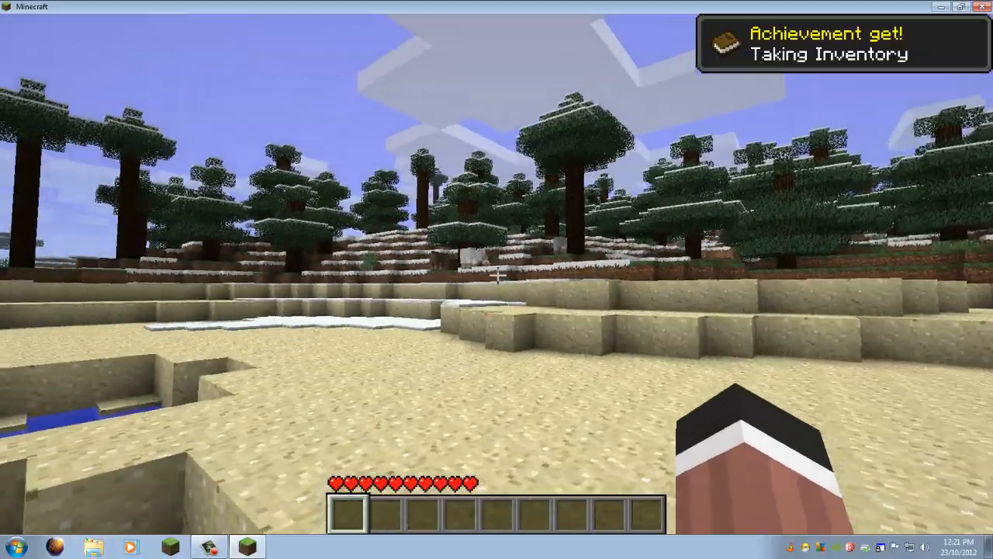
{"action": "mouse_move", "coordinate": [497, 280]}
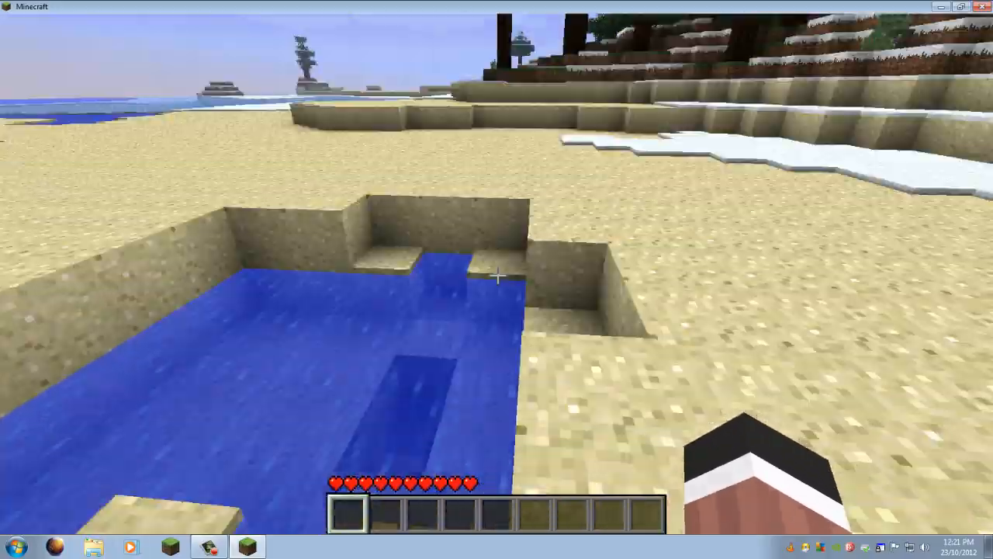
{"action": "mouse_move", "coordinate": [497, 280]}
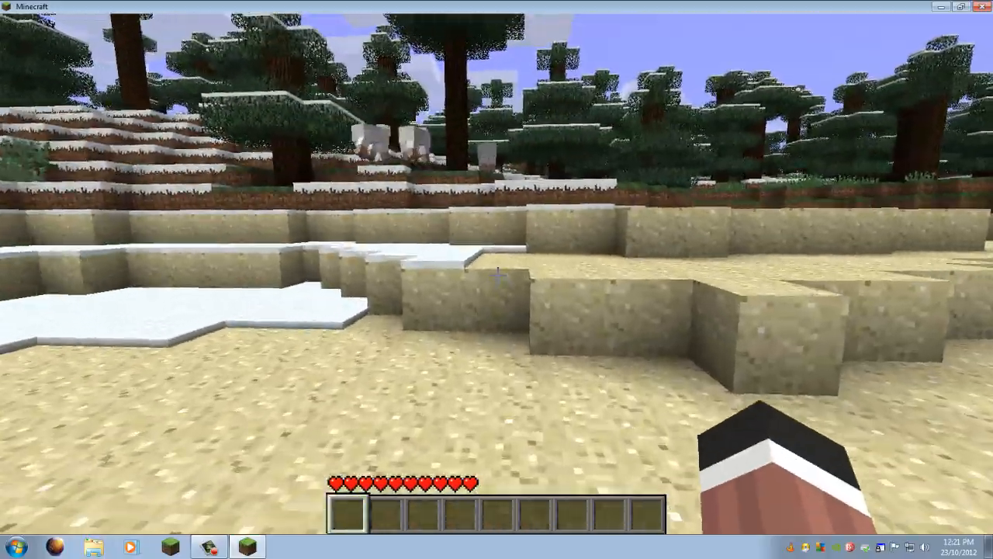
{"action": "mouse_move", "coordinate": [496, 280]}
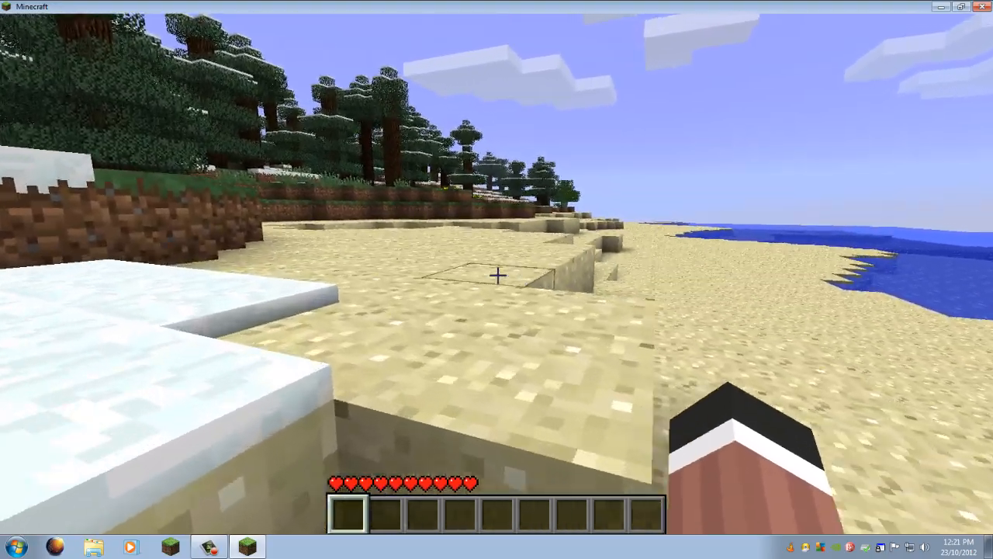
{"action": "key", "text": "Escape"}
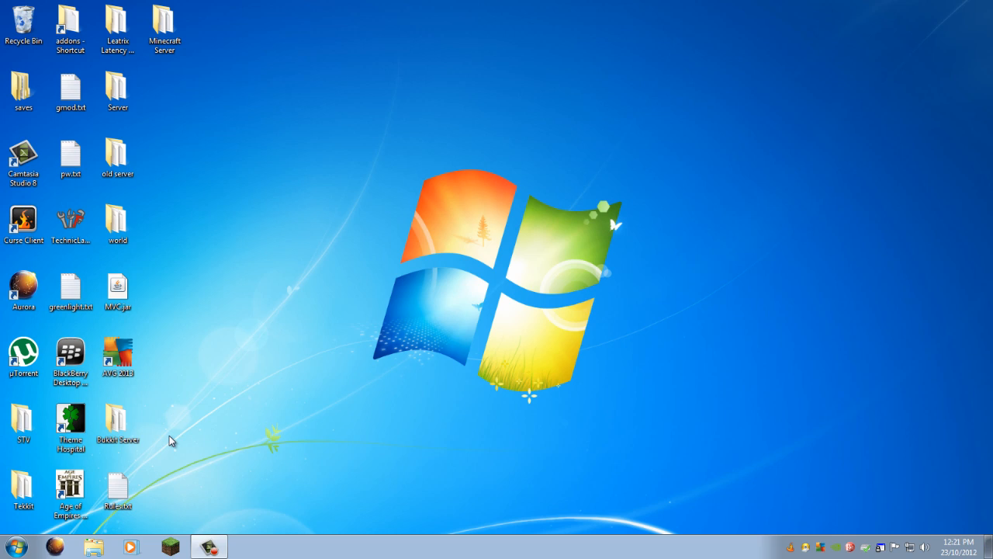
{"action": "mouse_move", "coordinate": [118, 292]}
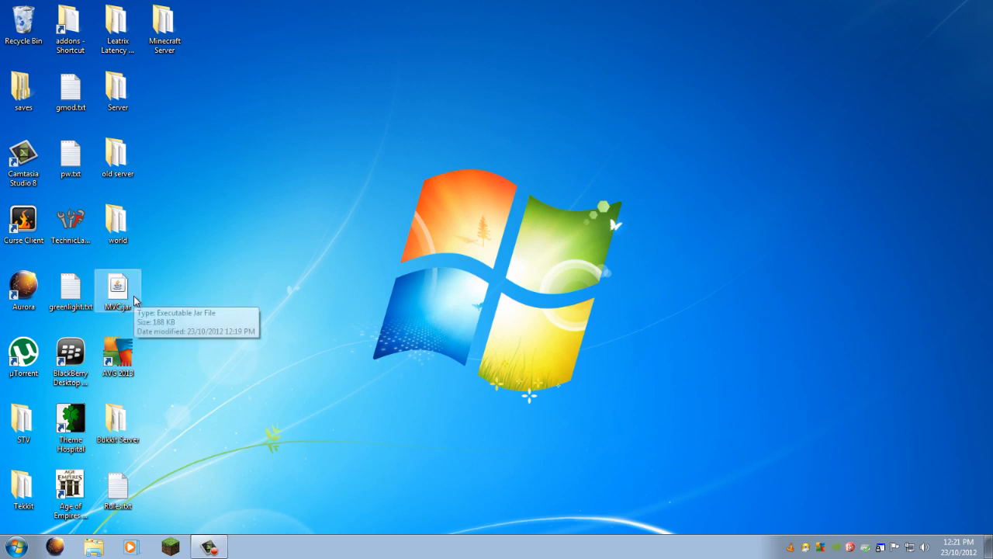
{"action": "mouse_move", "coordinate": [292, 302]}
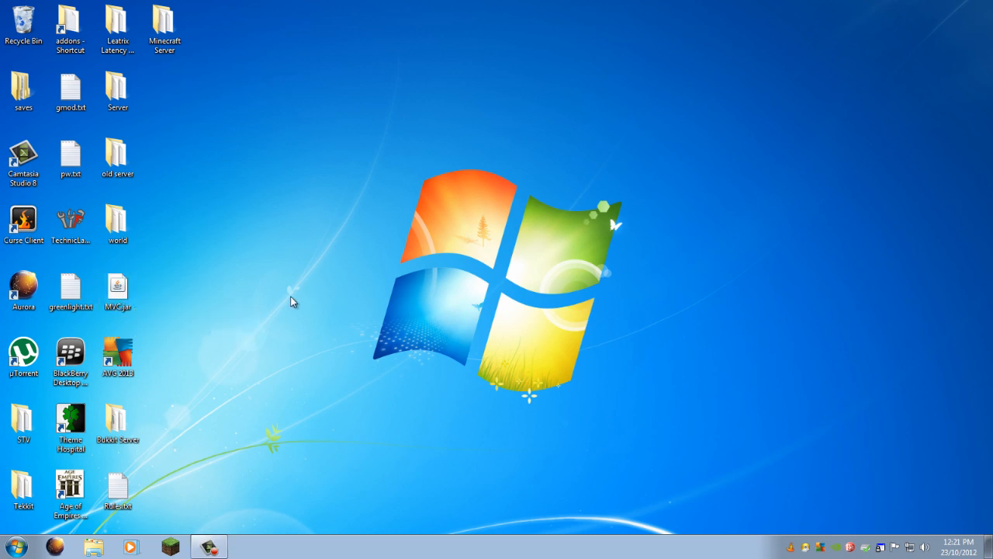